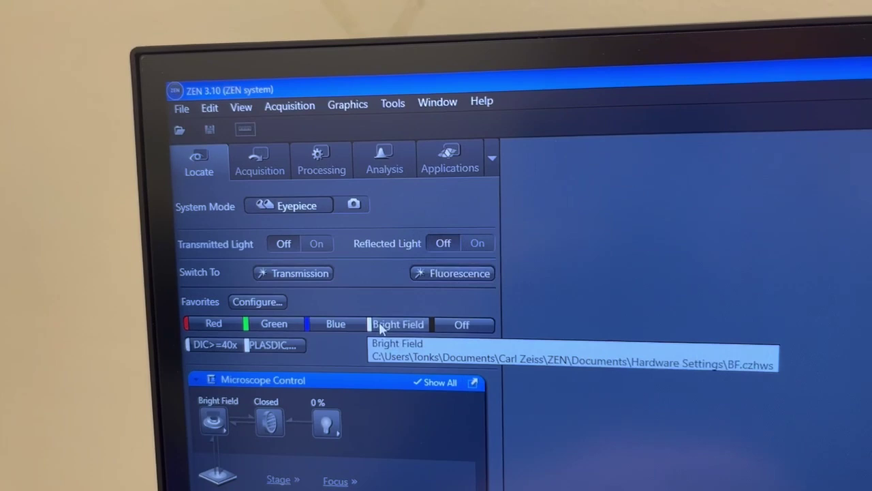
pyautogui.moveTo(232, 346)
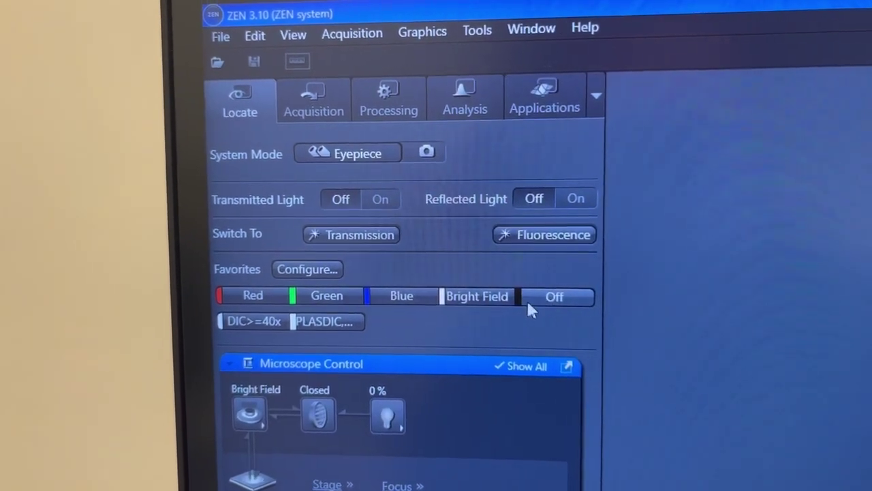
# Switch the transmitted light on for Bright Field, light path open at 15% illumination
pyautogui.click(379, 199)
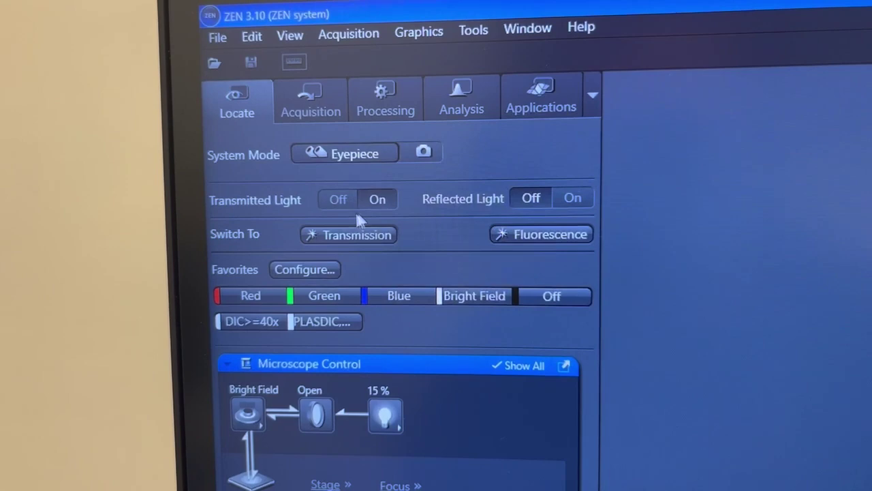